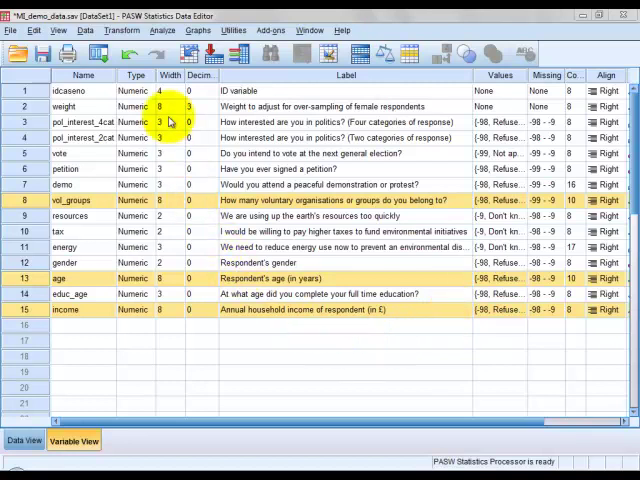
Open the Analyze menu to reach the Correlate options.
left_click(176, 38)
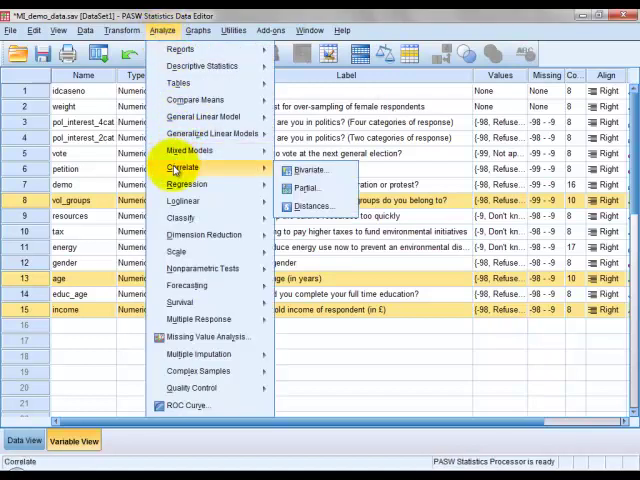
mouse_move(307, 170)
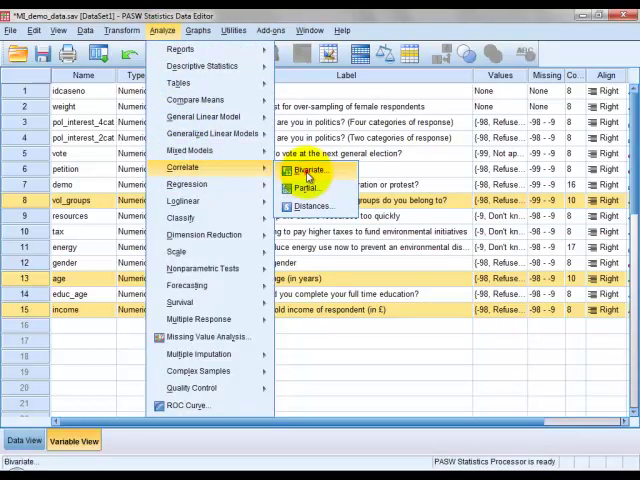
Run a bivariate Pearson correlation of vol_groups, age and income.
left_click(296, 169)
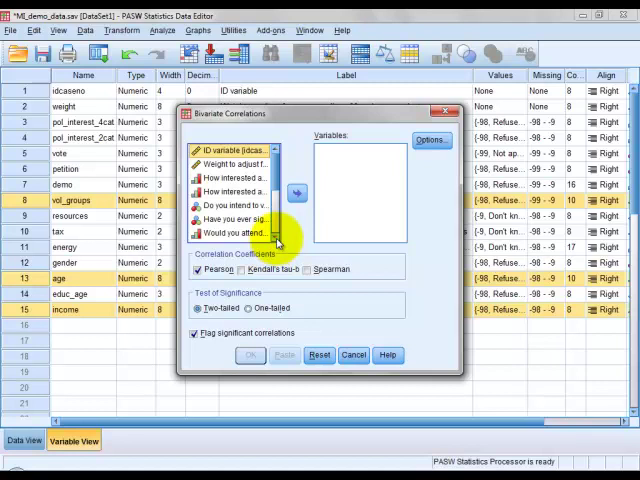
scroll("down", 3)
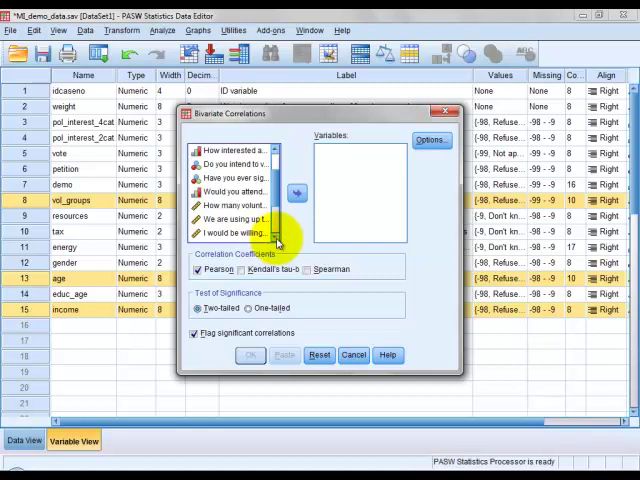
scroll("down", 3)
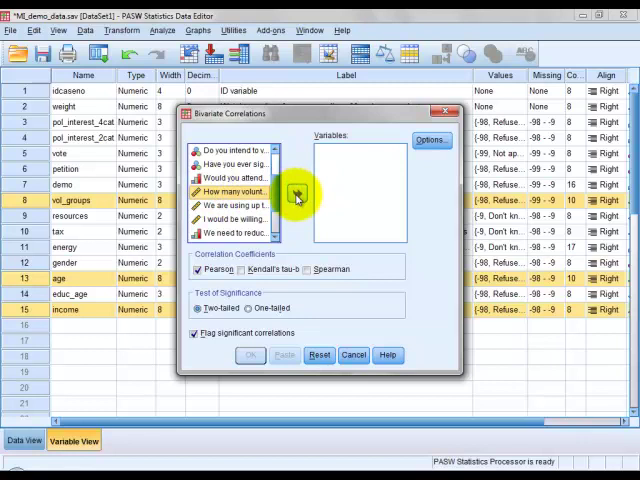
left_click(291, 192)
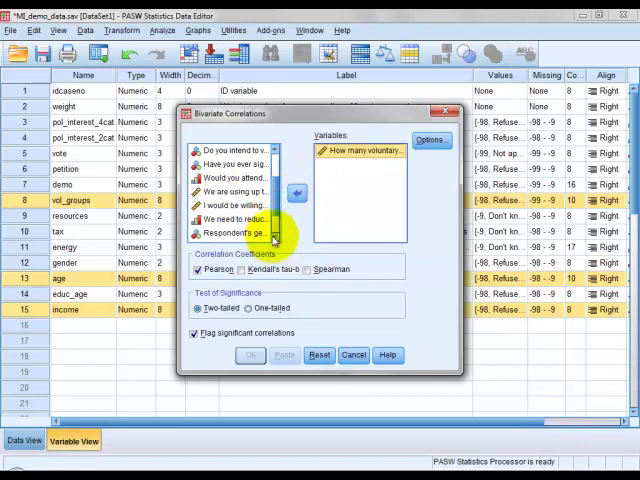
scroll("down", 3)
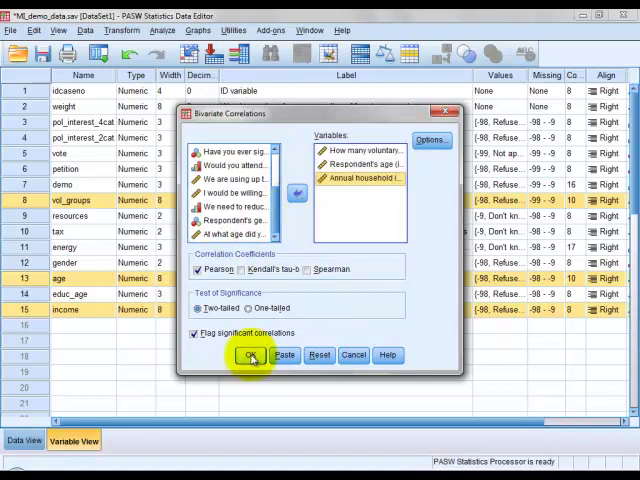
left_click(251, 356)
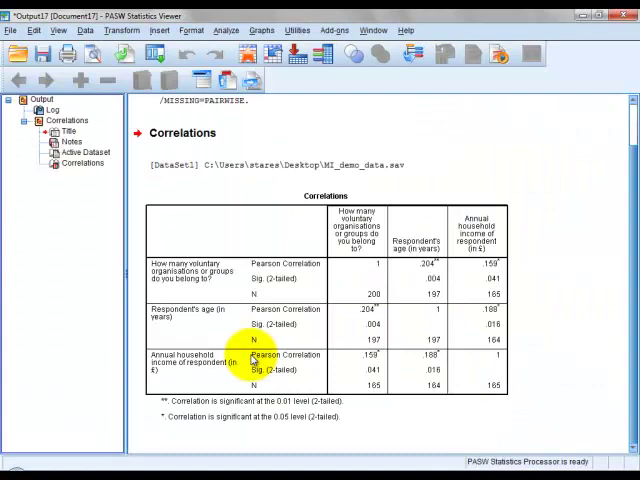